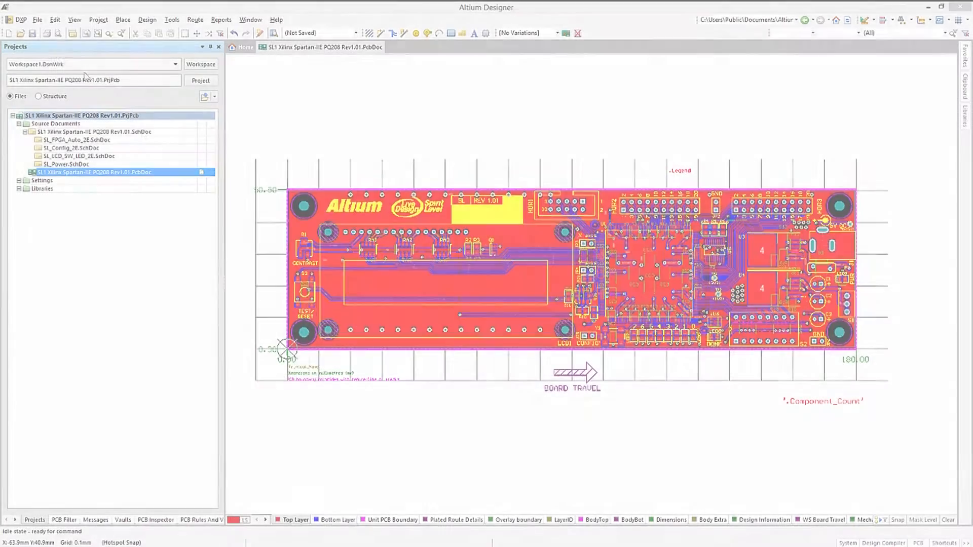
Bring up Preferences on the PCB Editor General page via the DXP menu.
left_click(20, 20)
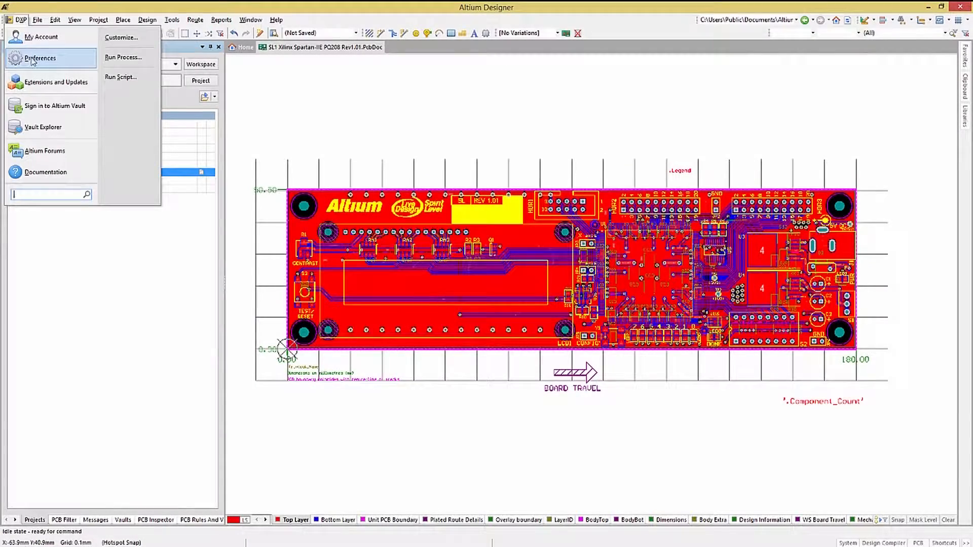
left_click(40, 58)
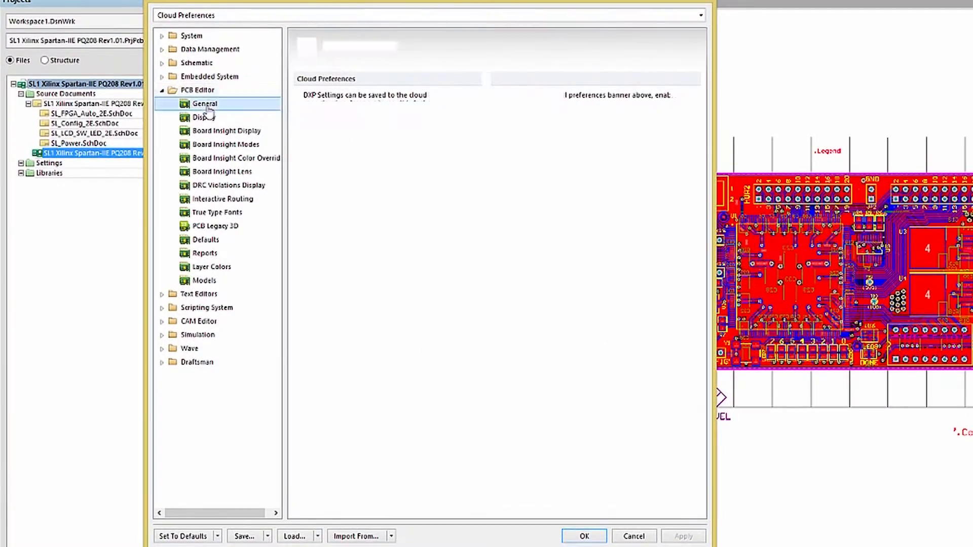
left_click(206, 104)
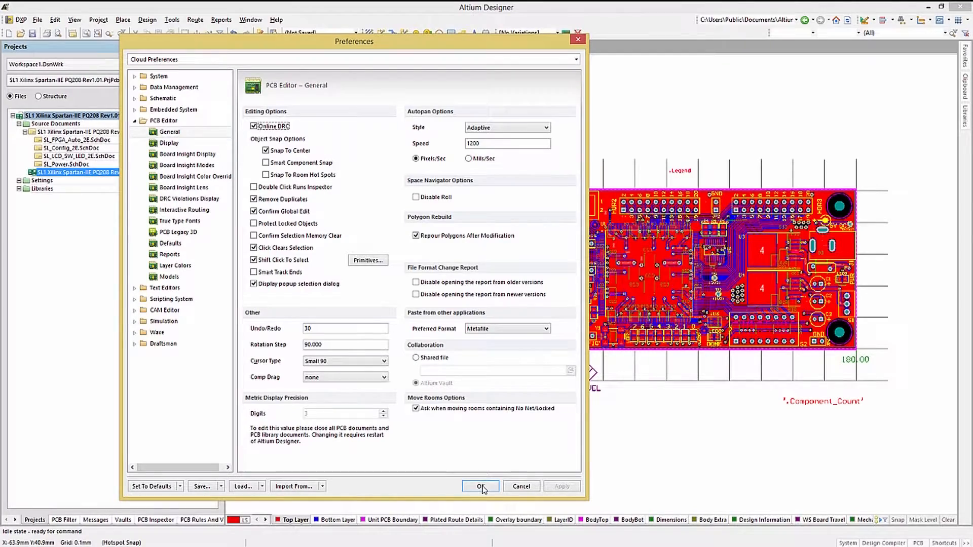
Confirm the preferences with OK and return to the board view.
left_click(480, 486)
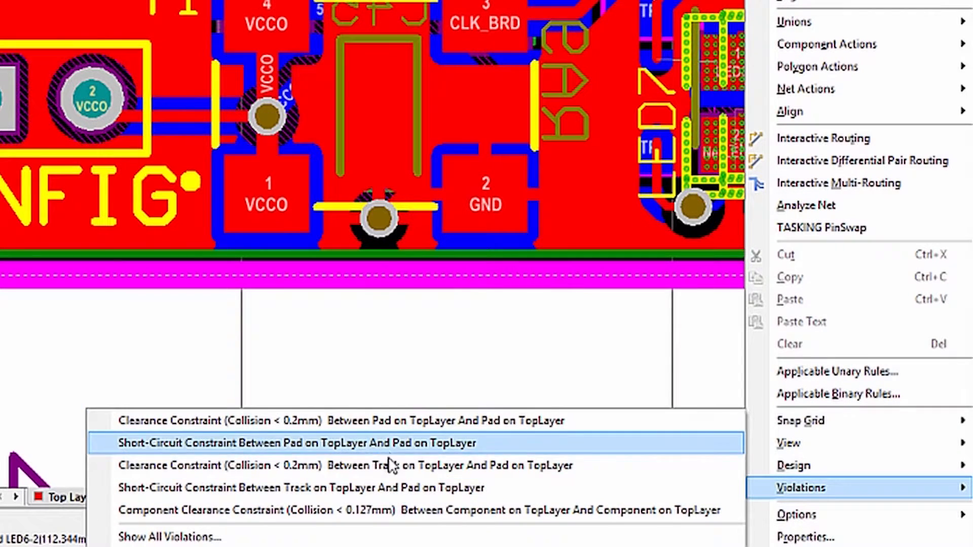
mouse_move(397, 510)
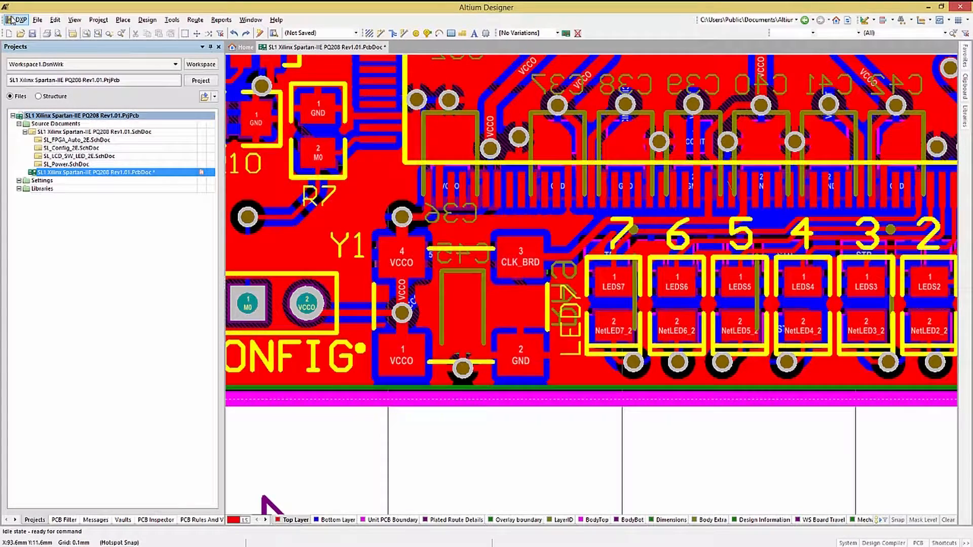
left_click(17, 20)
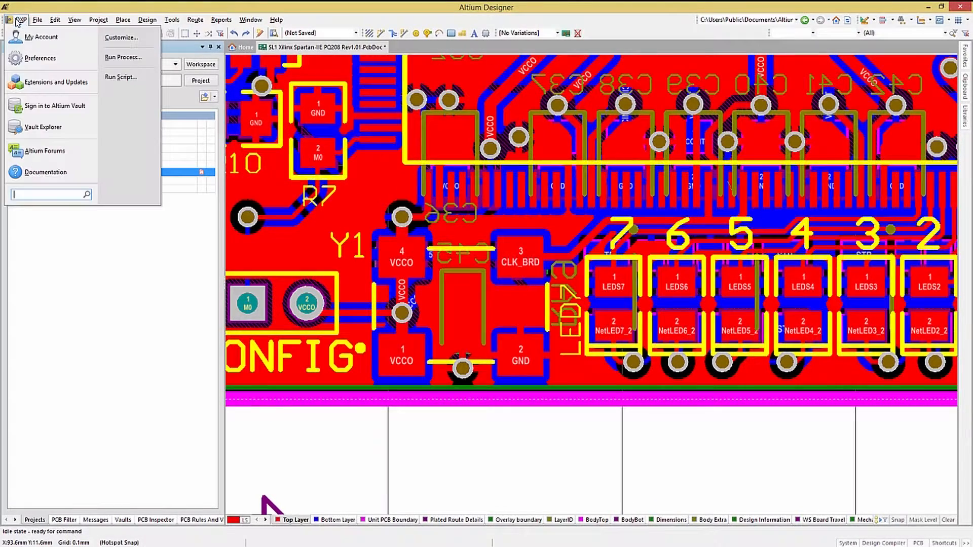
left_click(39, 58)
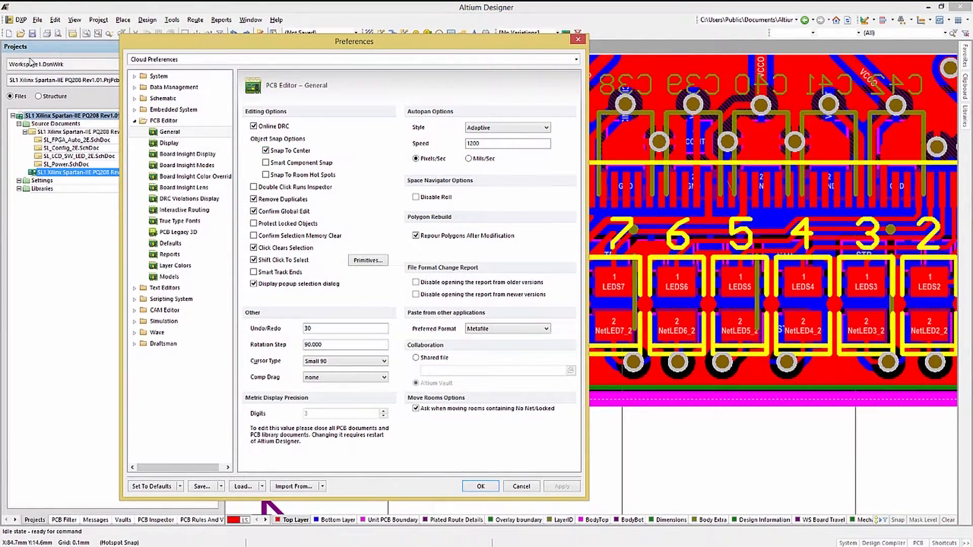
mouse_move(465, 113)
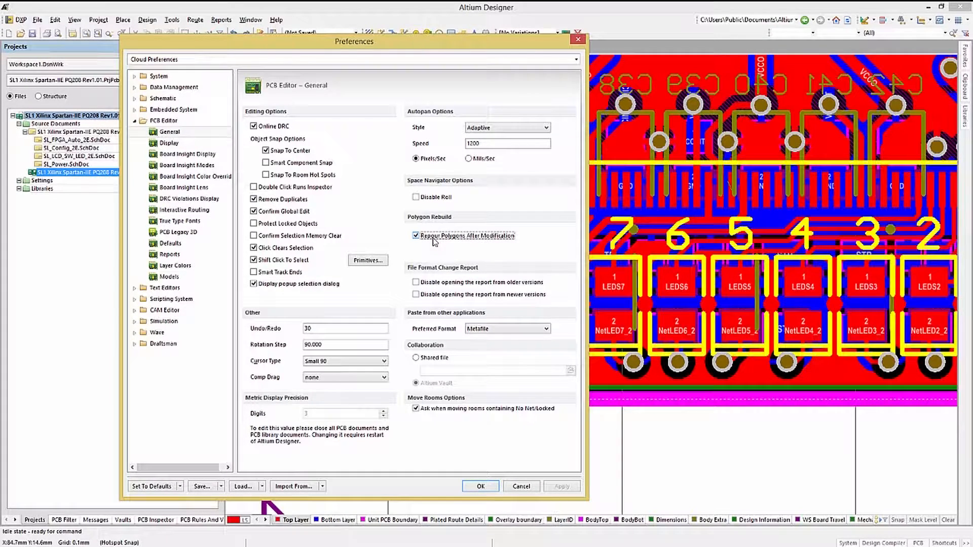
left_click(480, 486)
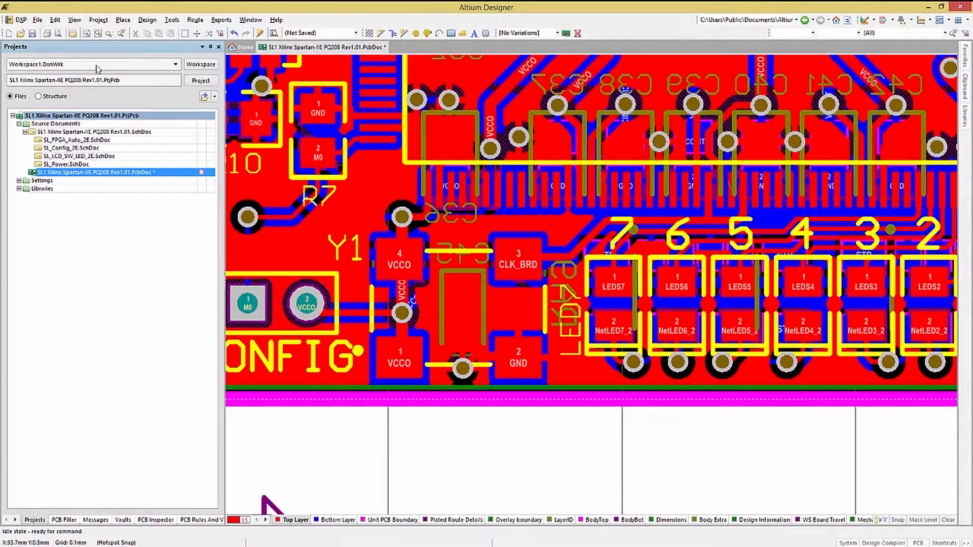
Reopen Preferences and toggle Snap To Center and Smart Component Snap, leaving both unchanged.
left_click(17, 19)
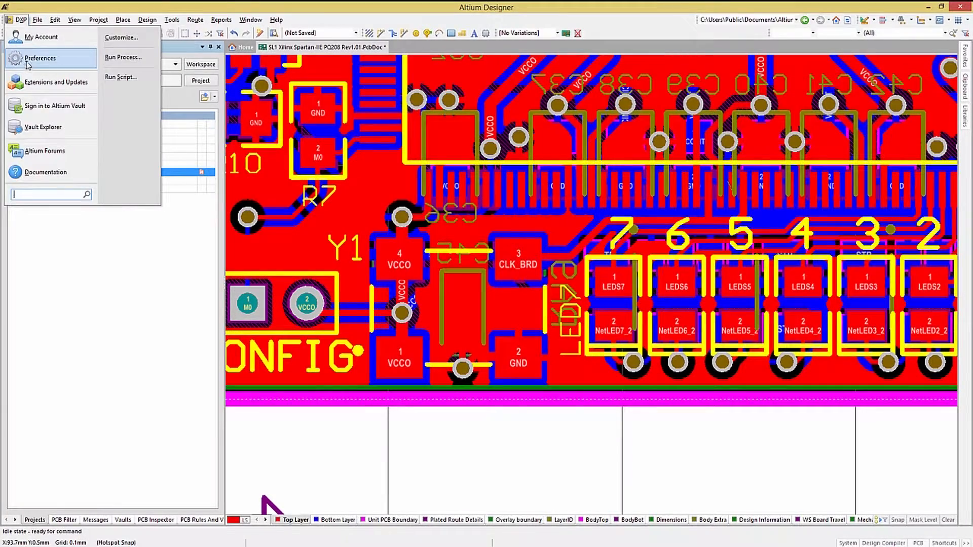
left_click(40, 58)
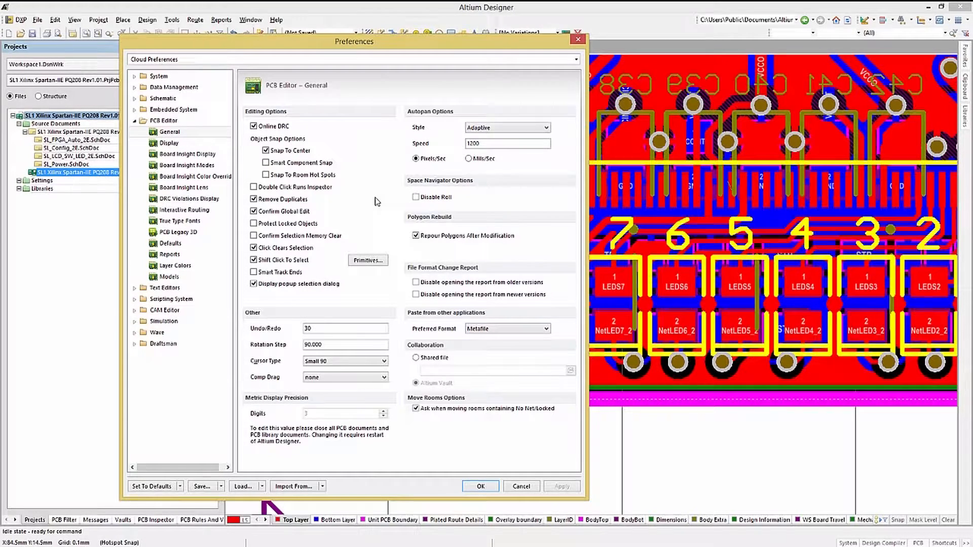
left_click(267, 150)
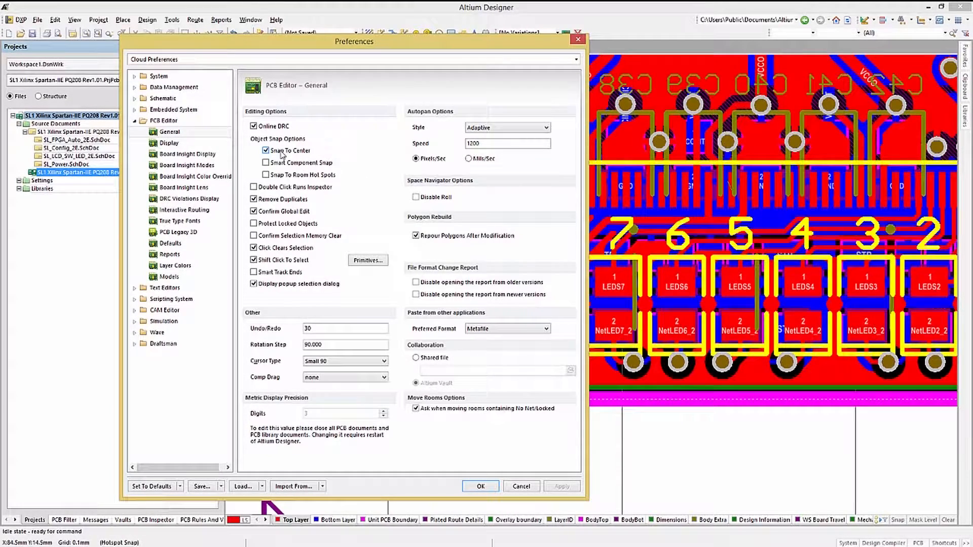
left_click(267, 151)
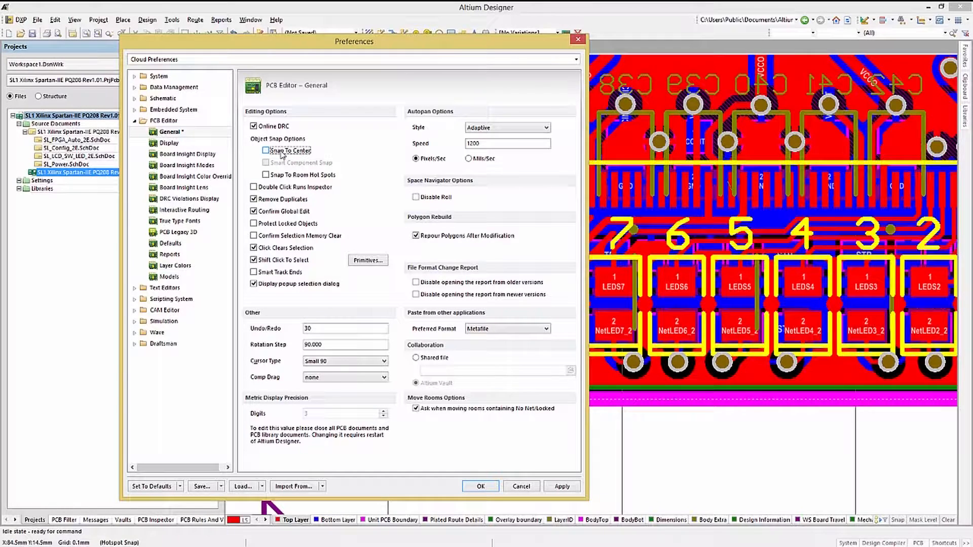
left_click(266, 150)
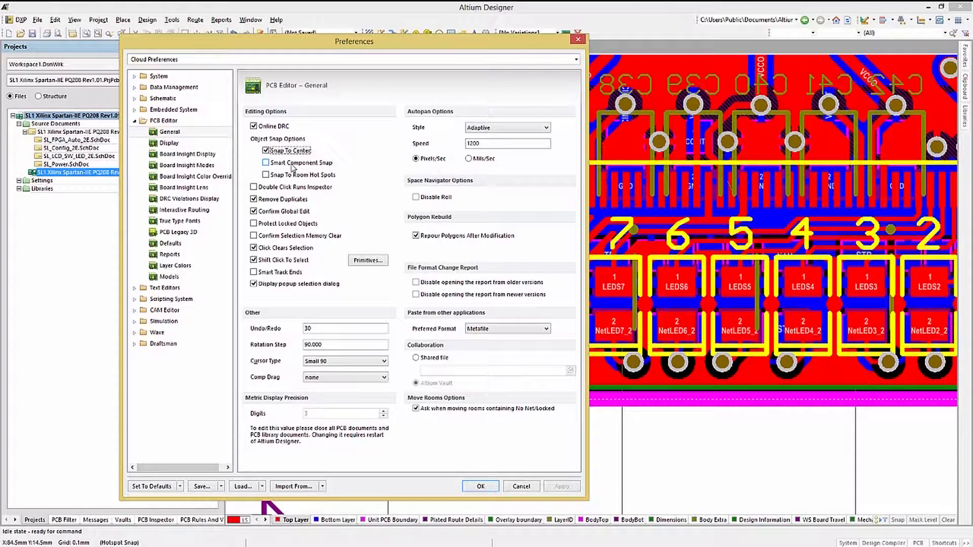
left_click(267, 162)
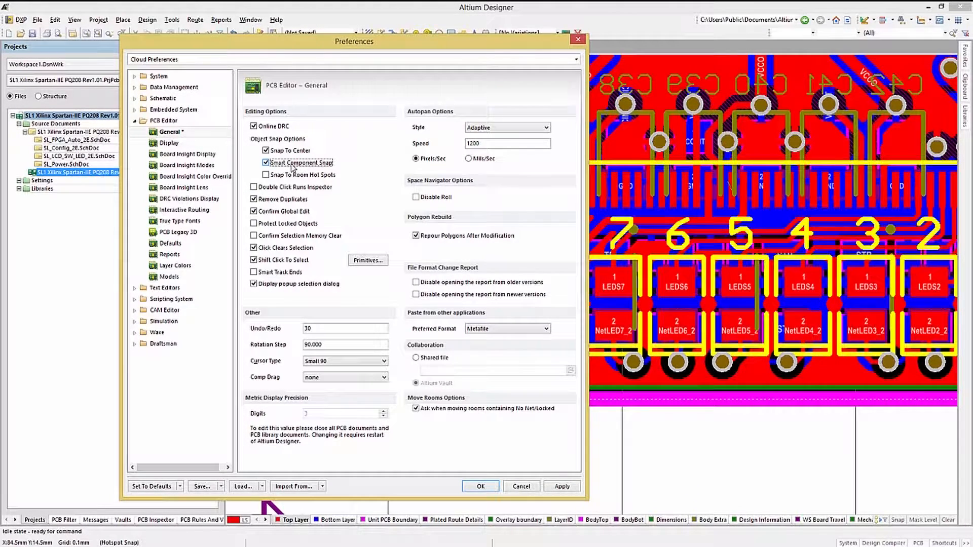
left_click(253, 162)
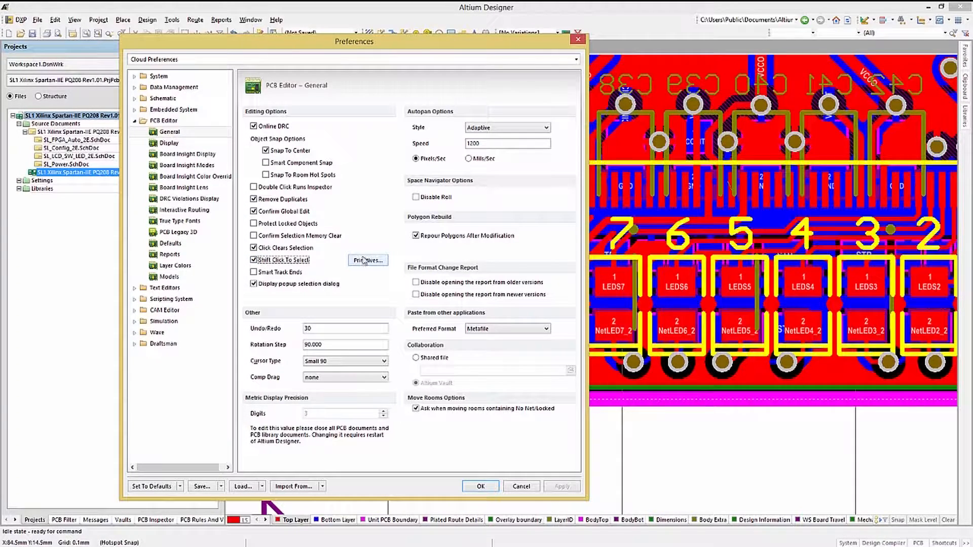
Review the Shift Click To Select primitives (Polygon only), close preferences and try selecting near C3.
left_click(367, 261)
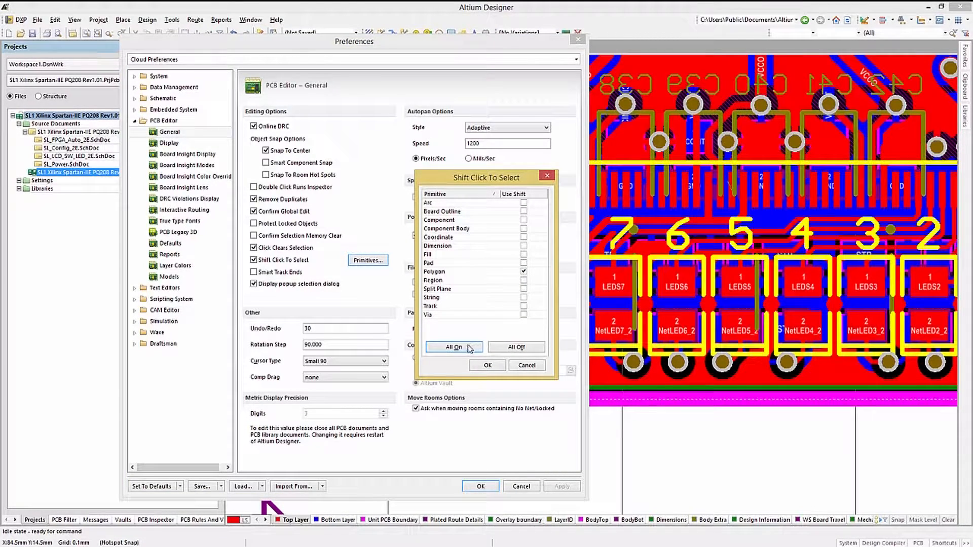
left_click(523, 271)
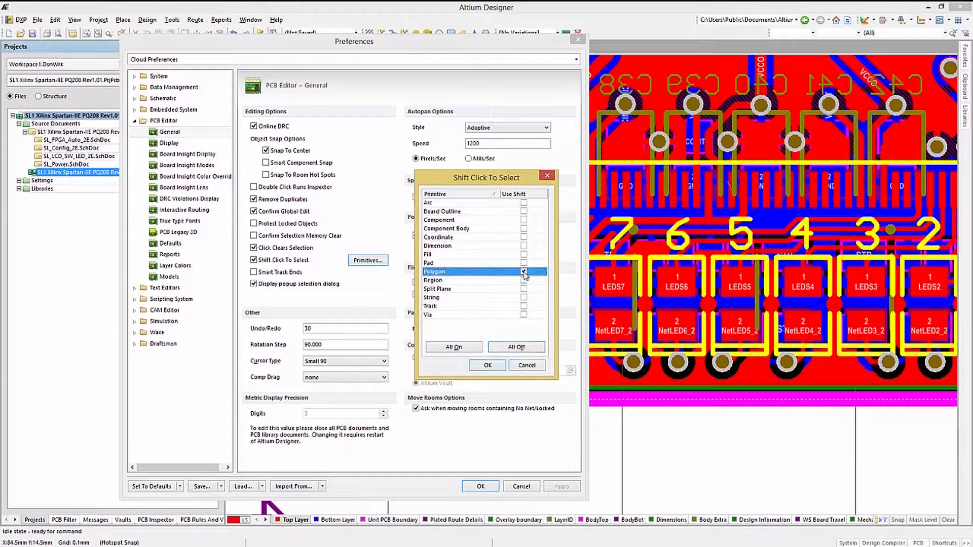
left_click(487, 365)
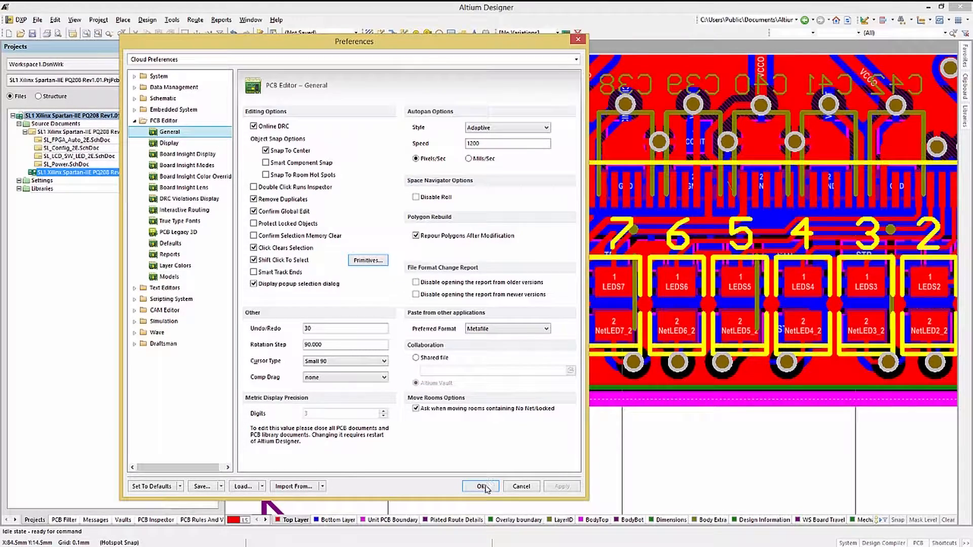
left_click(482, 487)
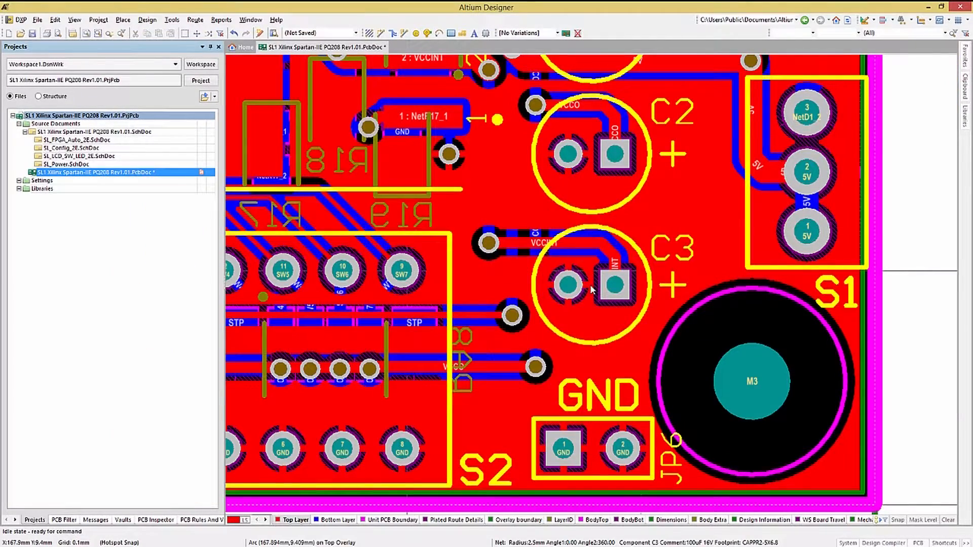
left_click(590, 286)
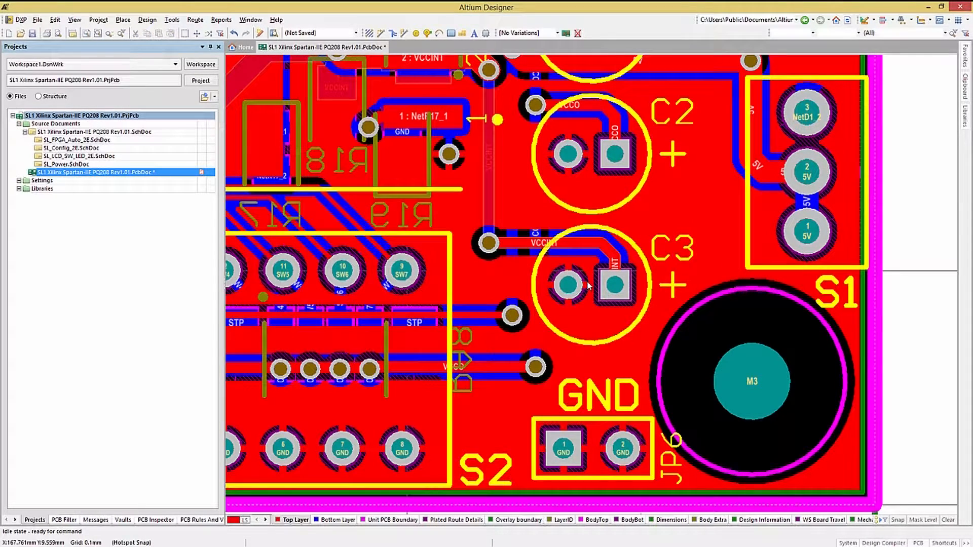
mouse_move(565, 284)
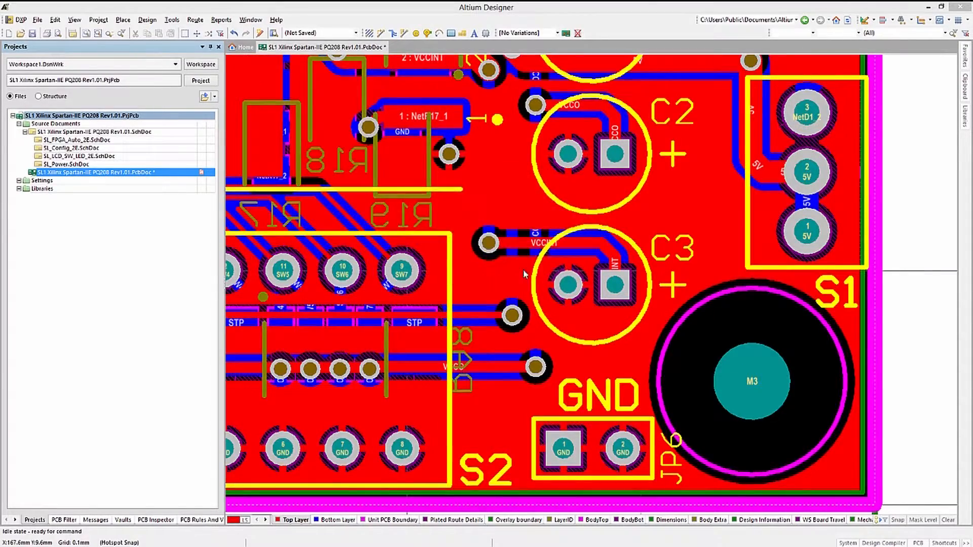
Reopen Preferences from the DXP menu on the PCB Editor General page.
left_click(17, 19)
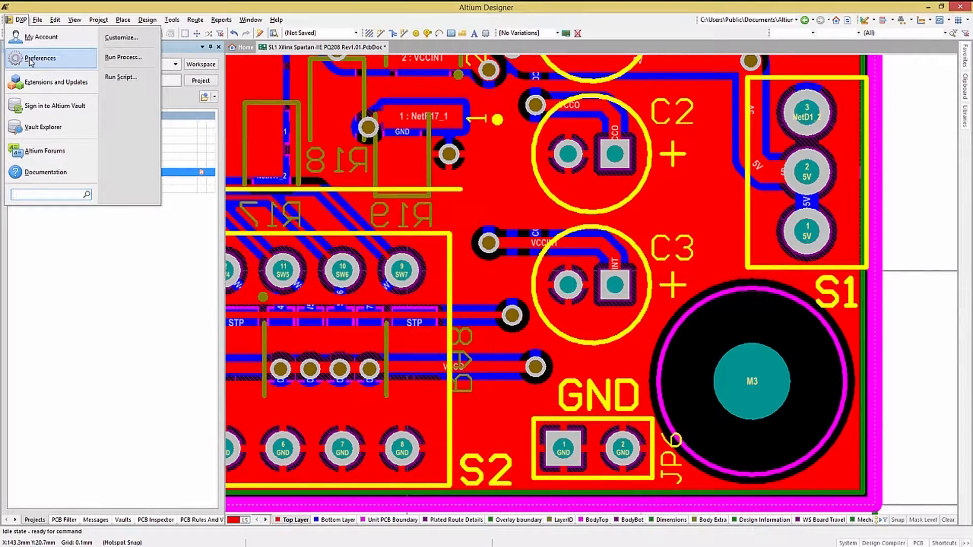
left_click(40, 58)
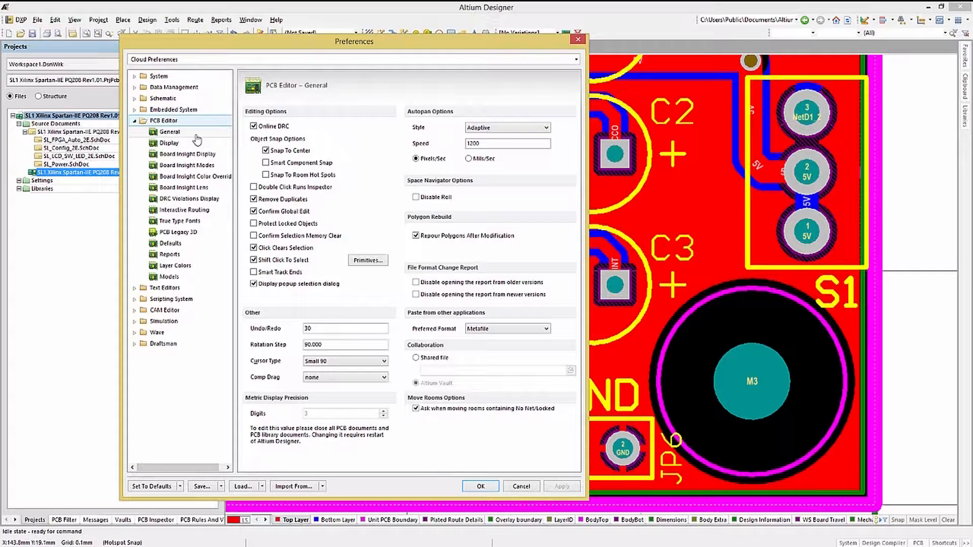
Switch the preferences tree to the PCB Editor Display page.
left_click(168, 143)
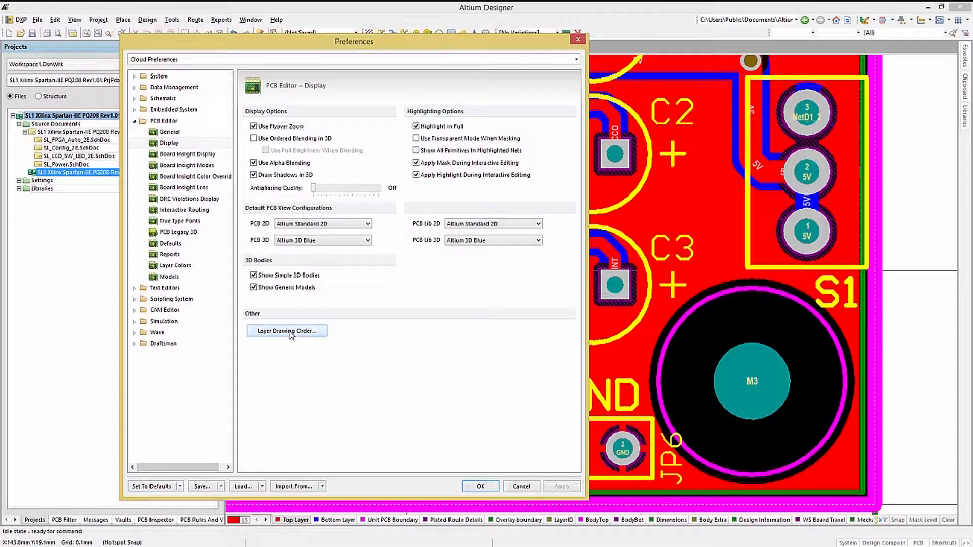
Check the Layer Drawing Order, demoting Multi Layer and restoring it.
left_click(286, 331)
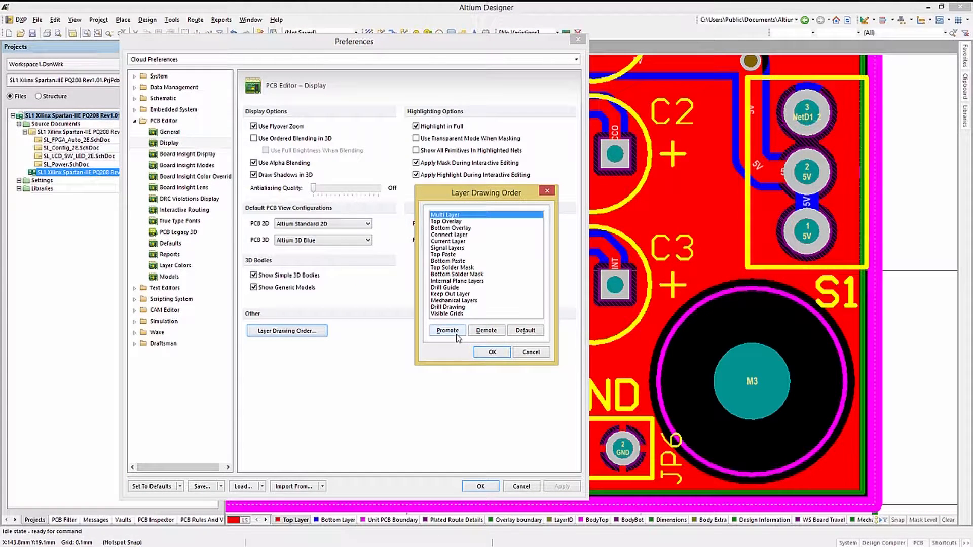
left_click(446, 331)
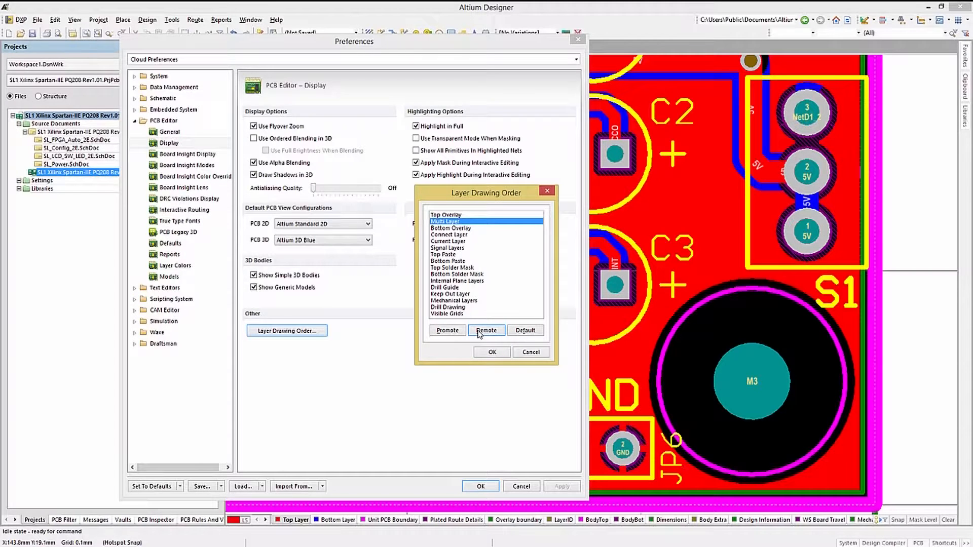
left_click(446, 330)
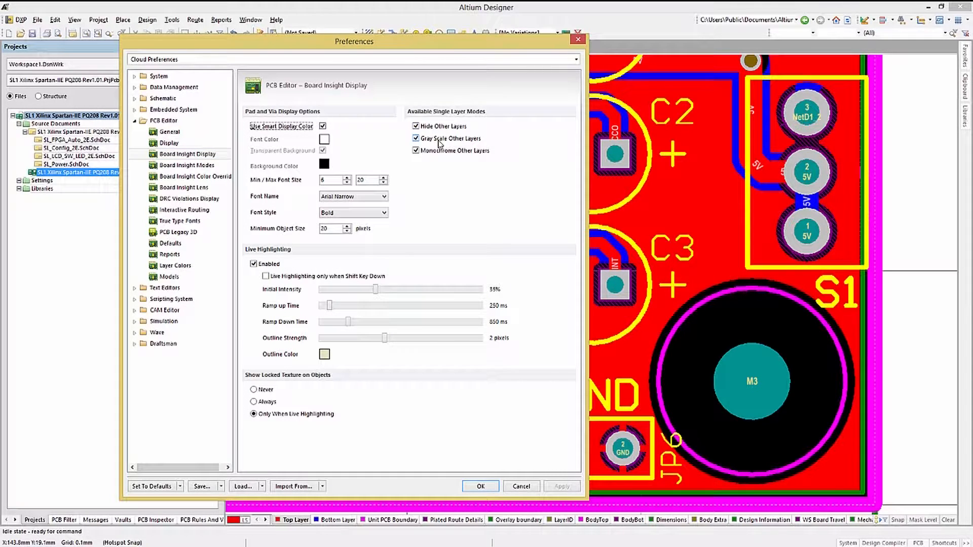
left_click(415, 138)
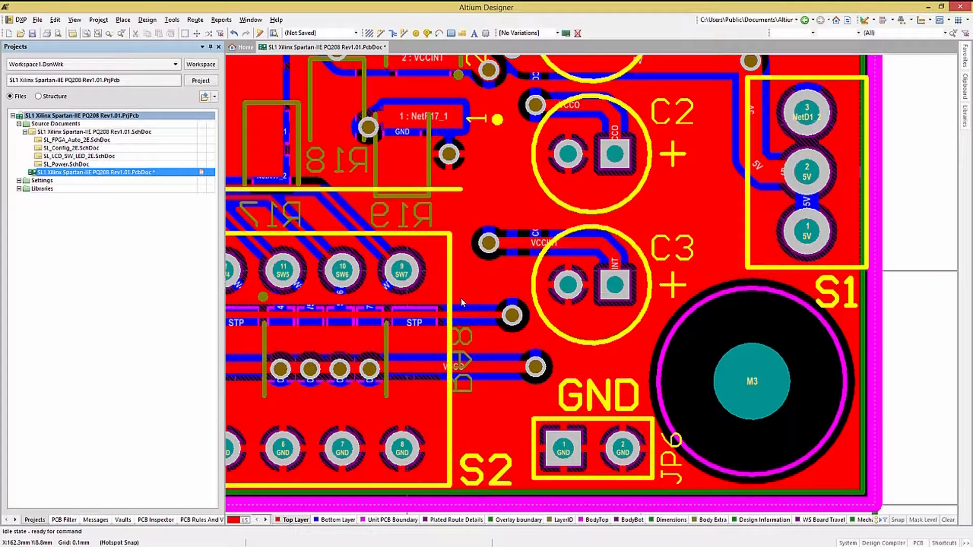
key("shift+s")
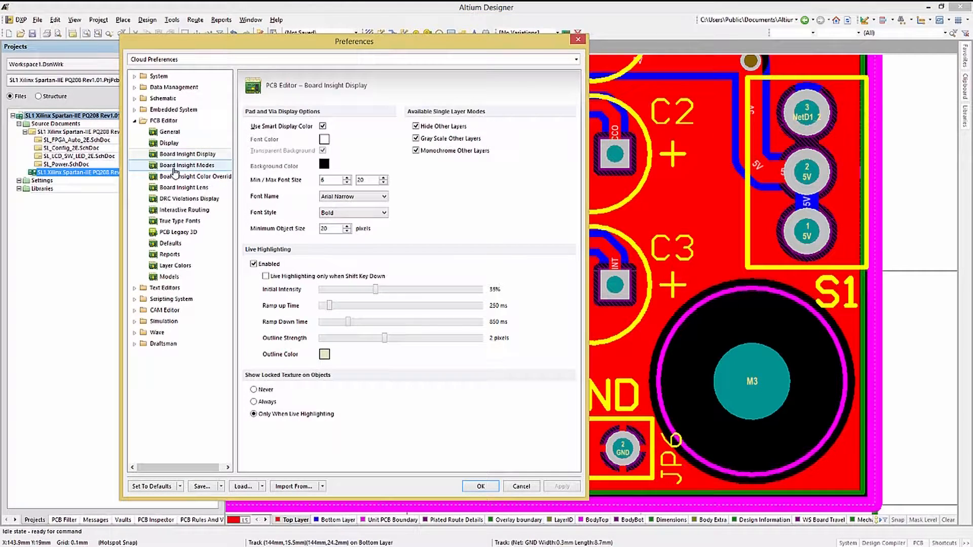
Enable Display Heads Up Information in Board Insight Modes, apply it and toggle it with Shift+H.
left_click(188, 164)
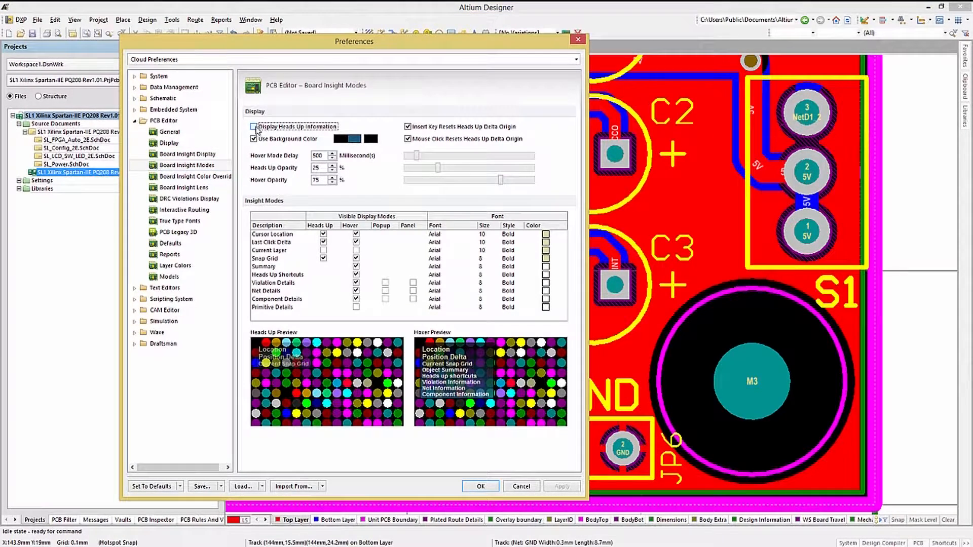
left_click(253, 127)
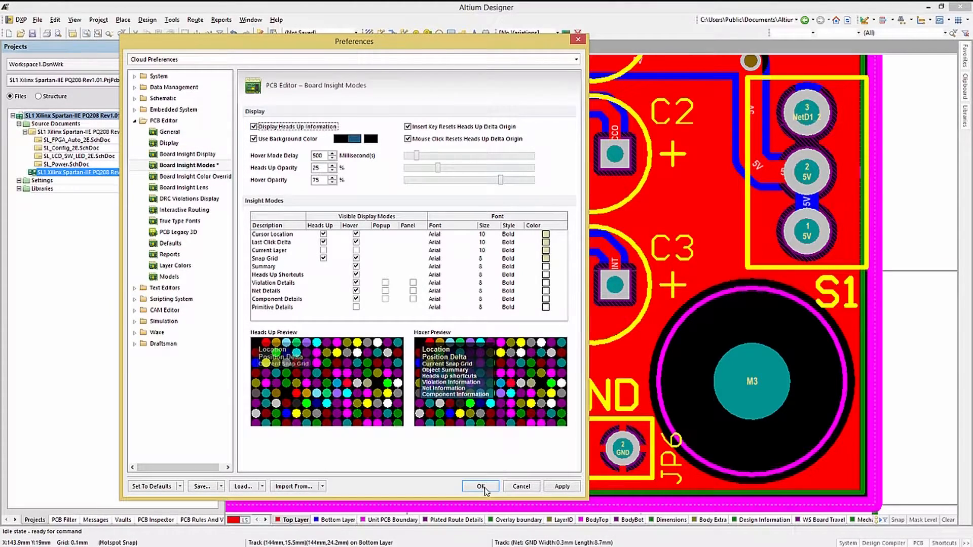
left_click(479, 486)
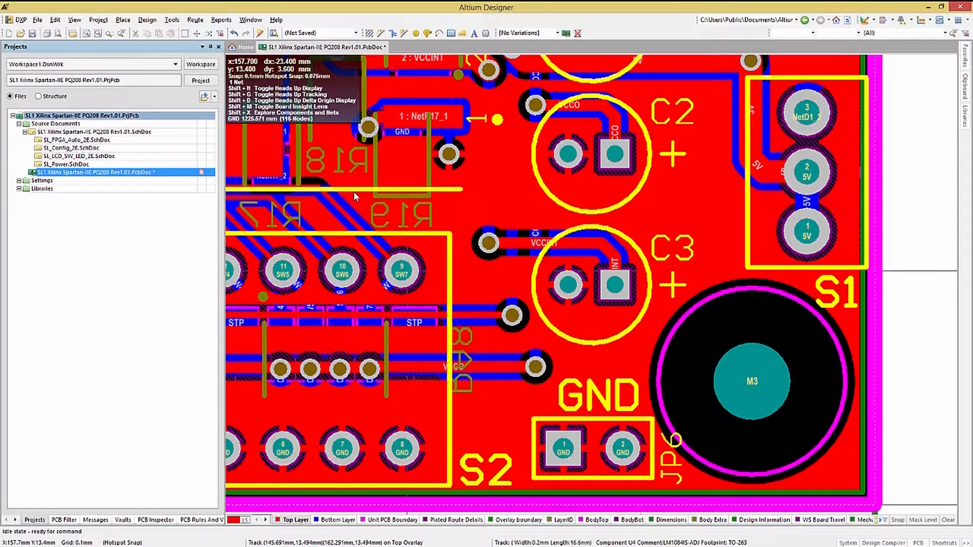
key("shift")
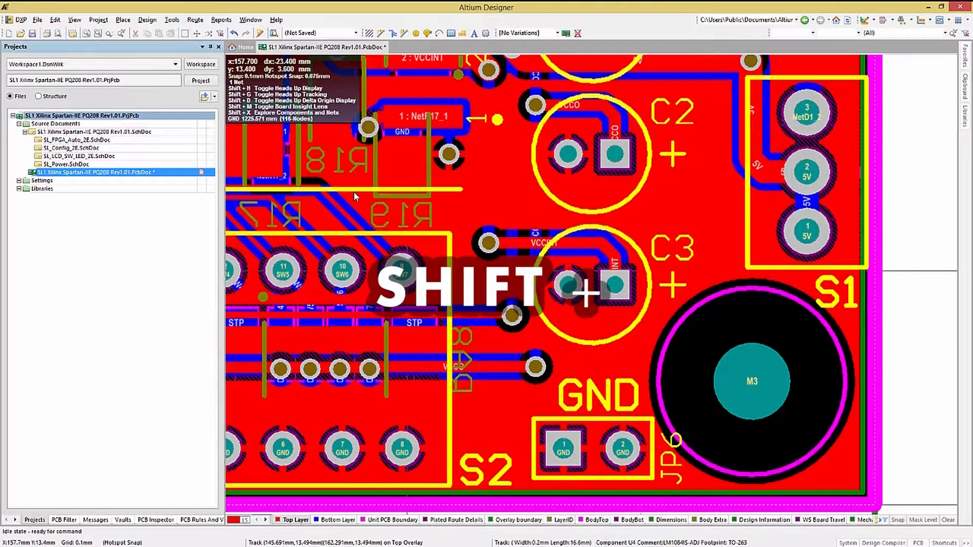
key("shift+h")
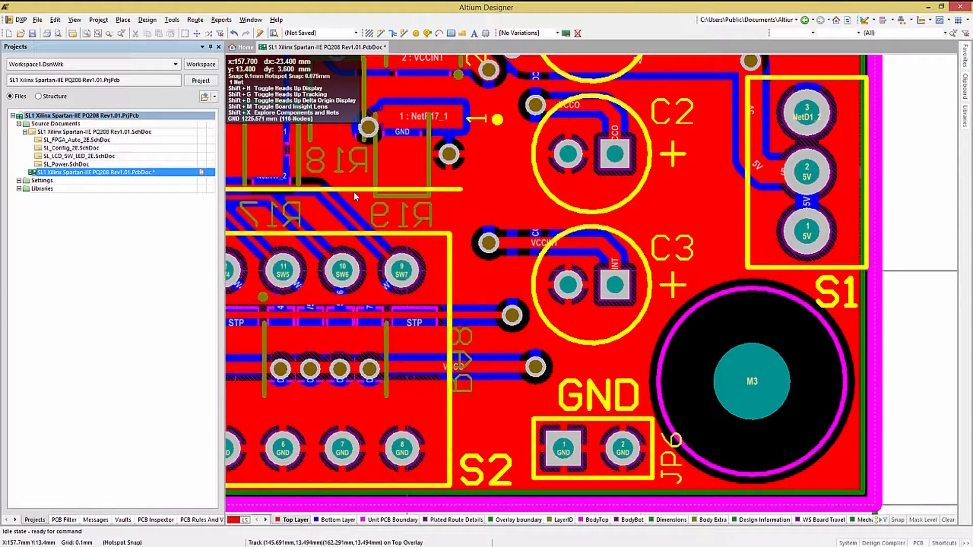
In DRC Violations Display, toggle the Violation Overlay for Maximum Via Count, then move to Interactive Routing.
left_click(20, 20)
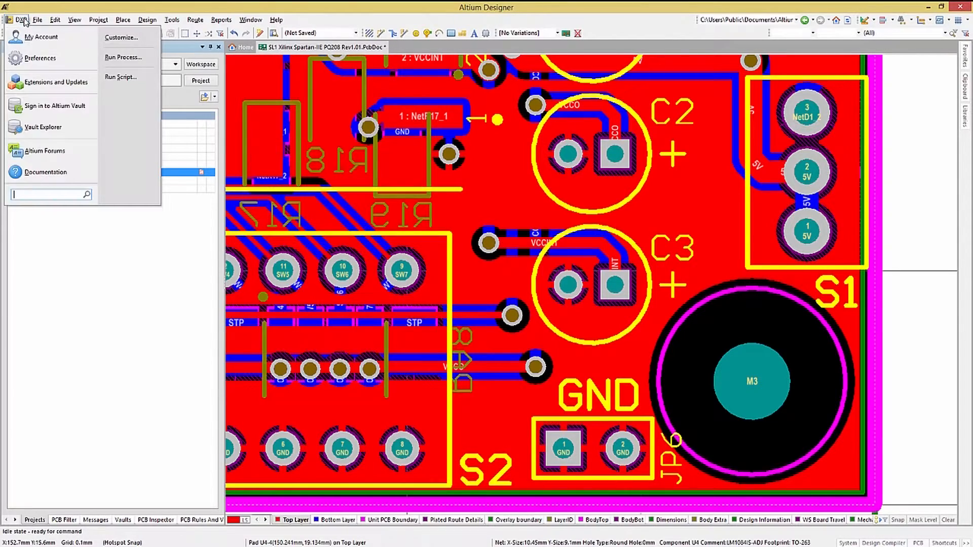
left_click(20, 19)
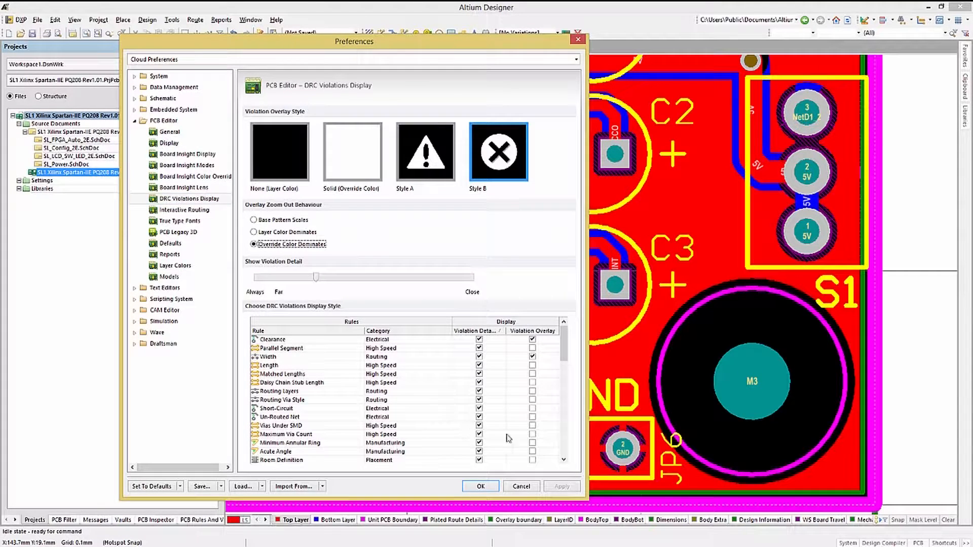
left_click(532, 434)
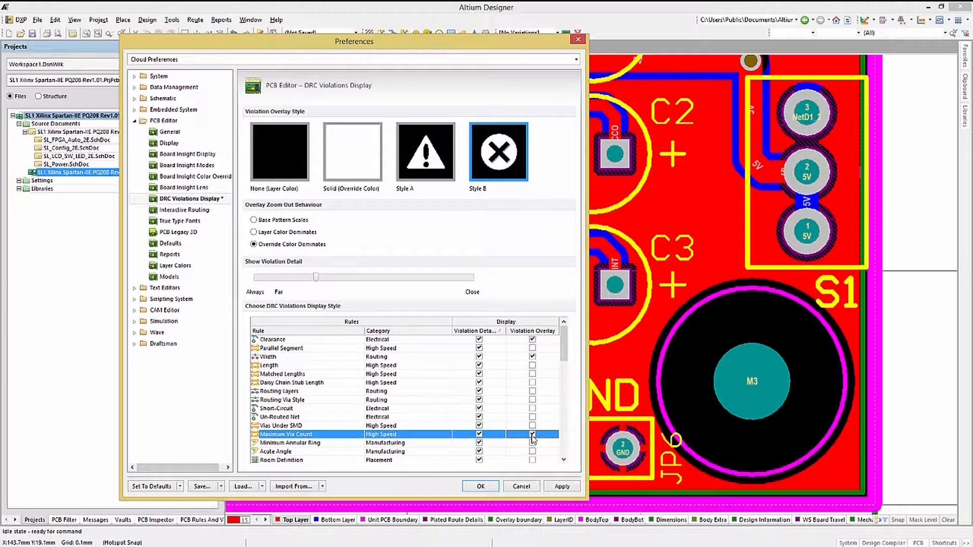
left_click(532, 434)
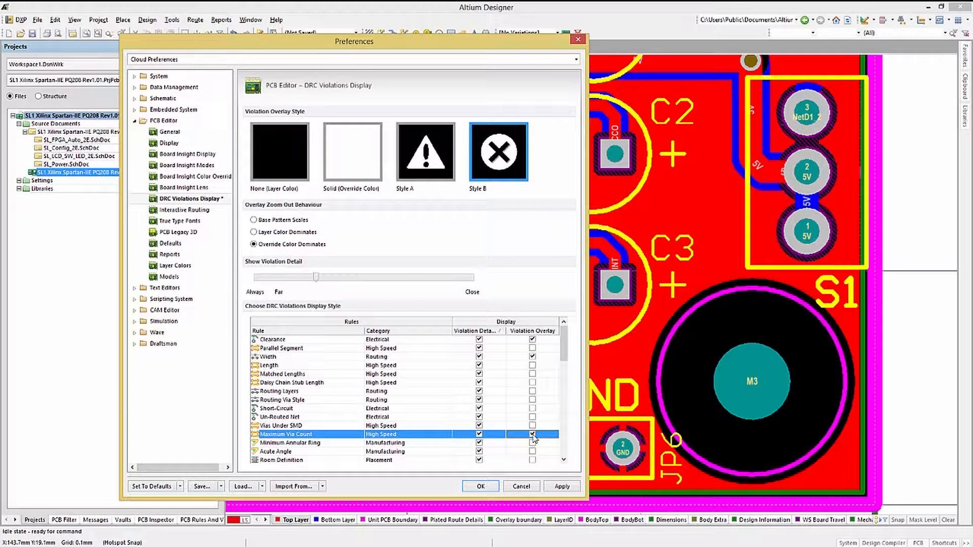
left_click(183, 210)
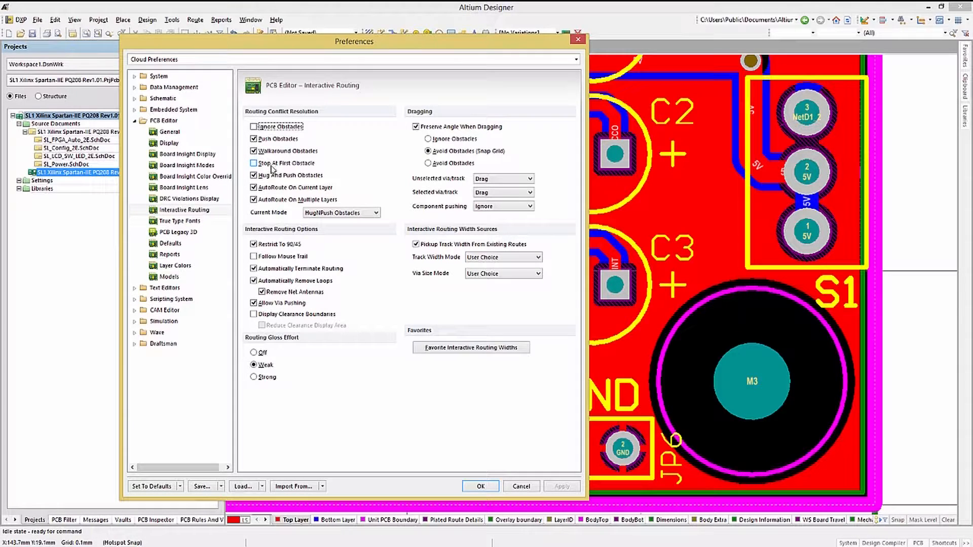
Review an option on the Interactive Routing page, leaving the settings unchanged.
left_click(252, 163)
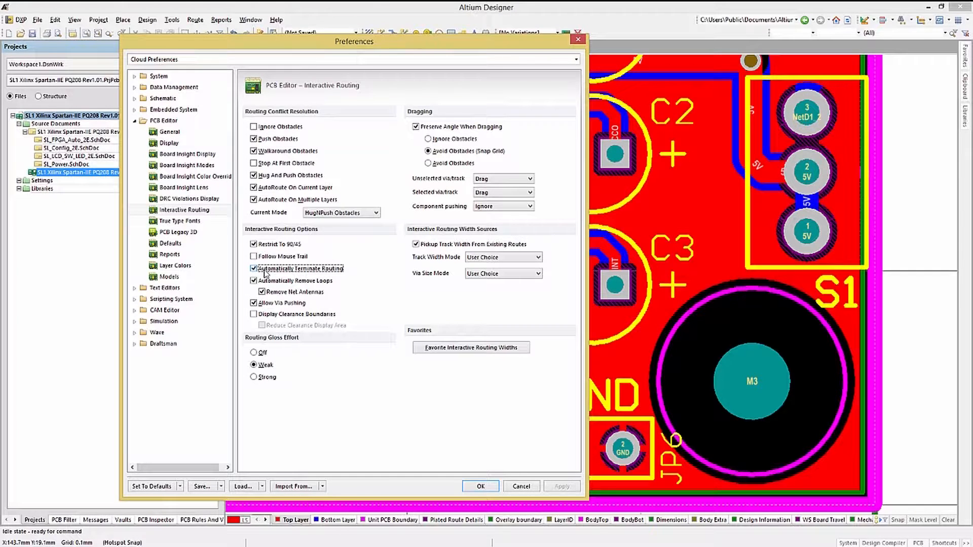
left_click(253, 269)
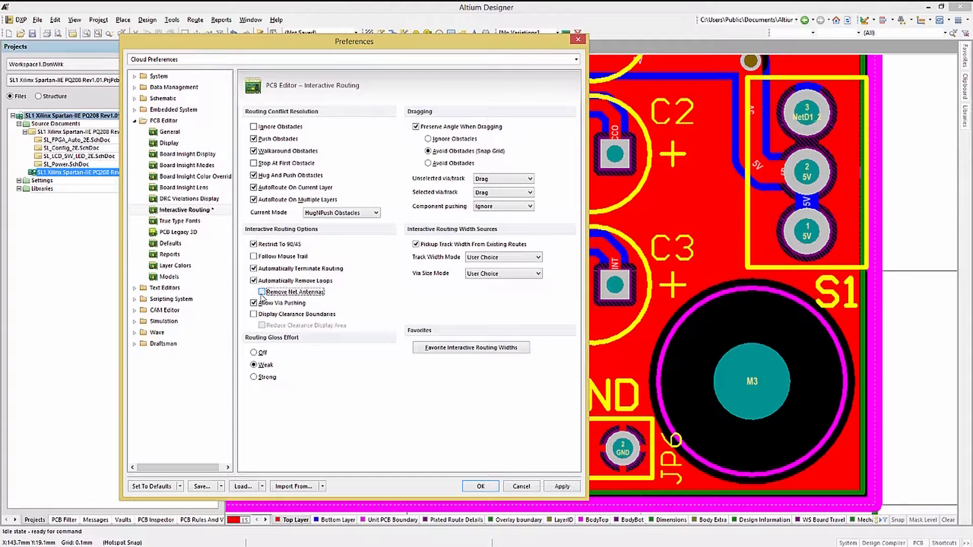
left_click(254, 292)
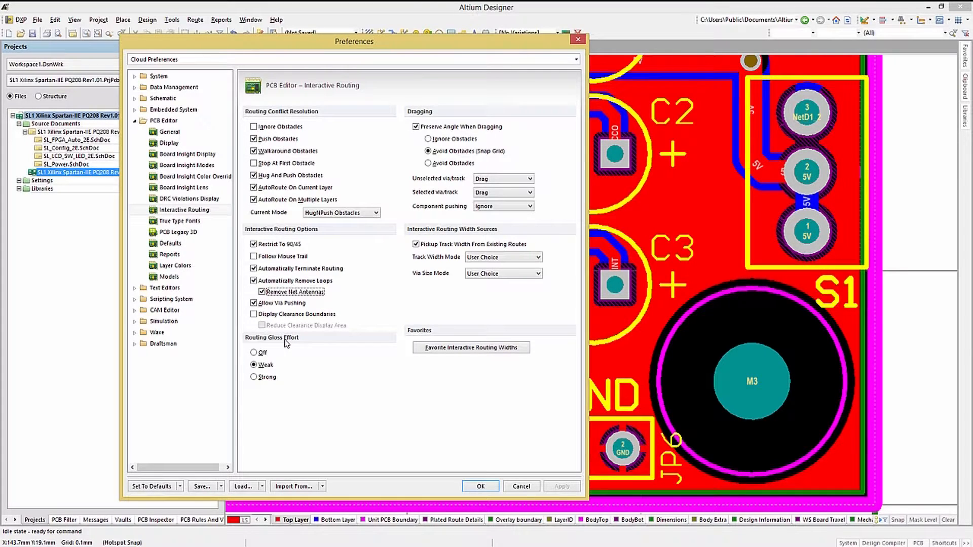
Cycle Routing Gloss Effort through Strong, Weak and Off, leaving it at Strong.
left_click(254, 377)
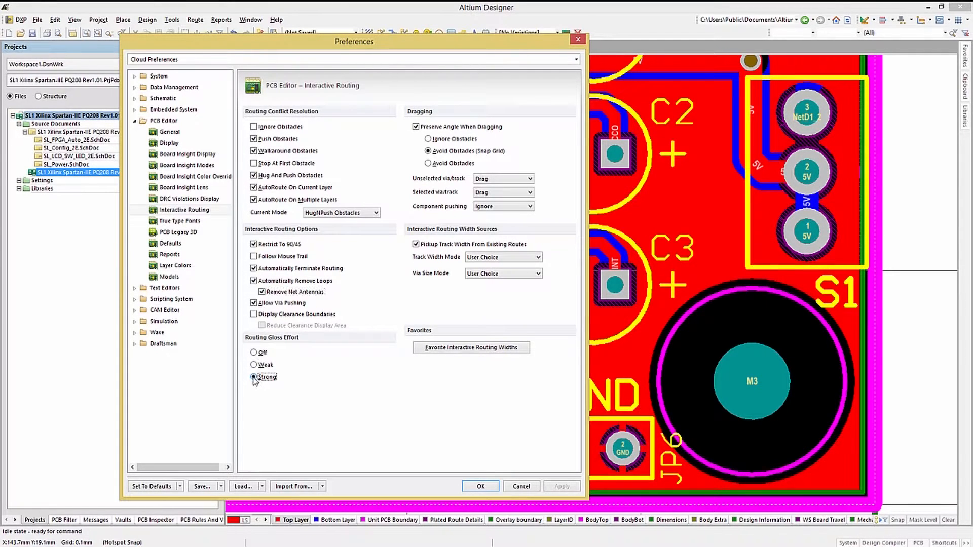
left_click(254, 364)
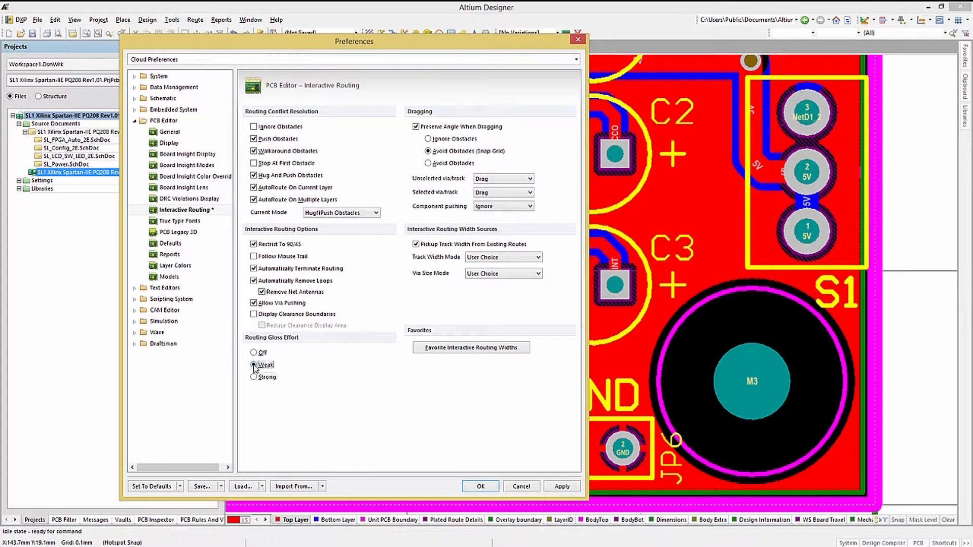
left_click(254, 353)
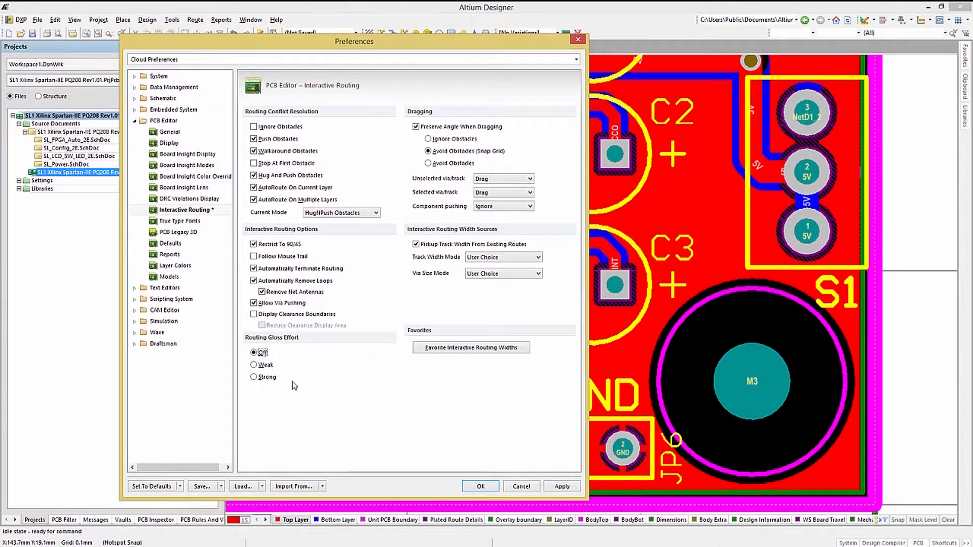
left_click(254, 377)
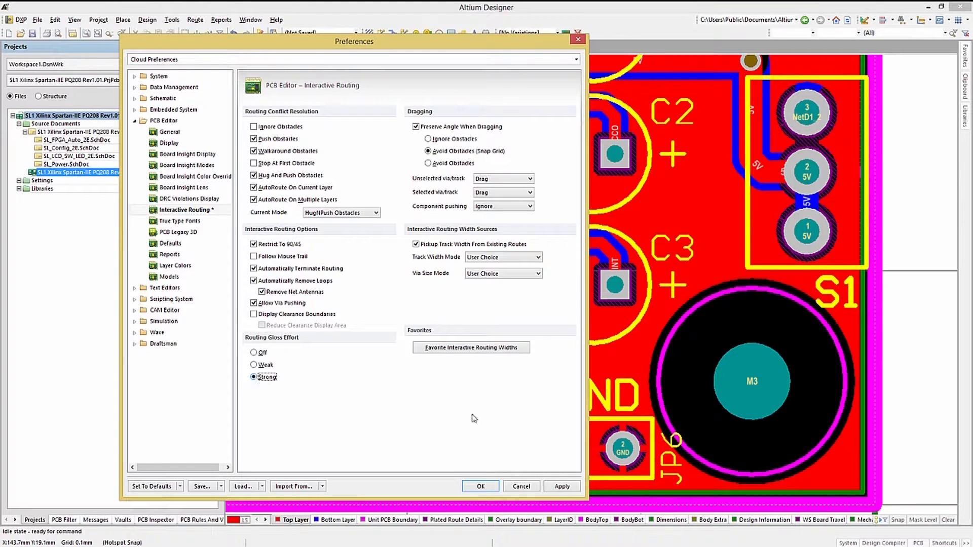